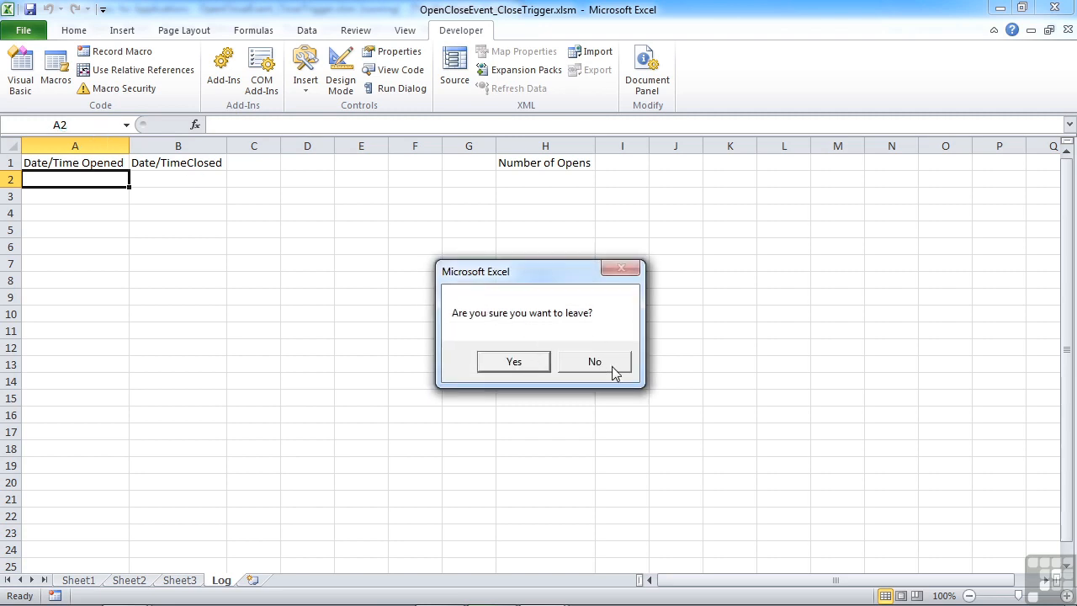
- Answer No to 'Are you sure you want to leave?' so the workbook stays open
click(594, 361)
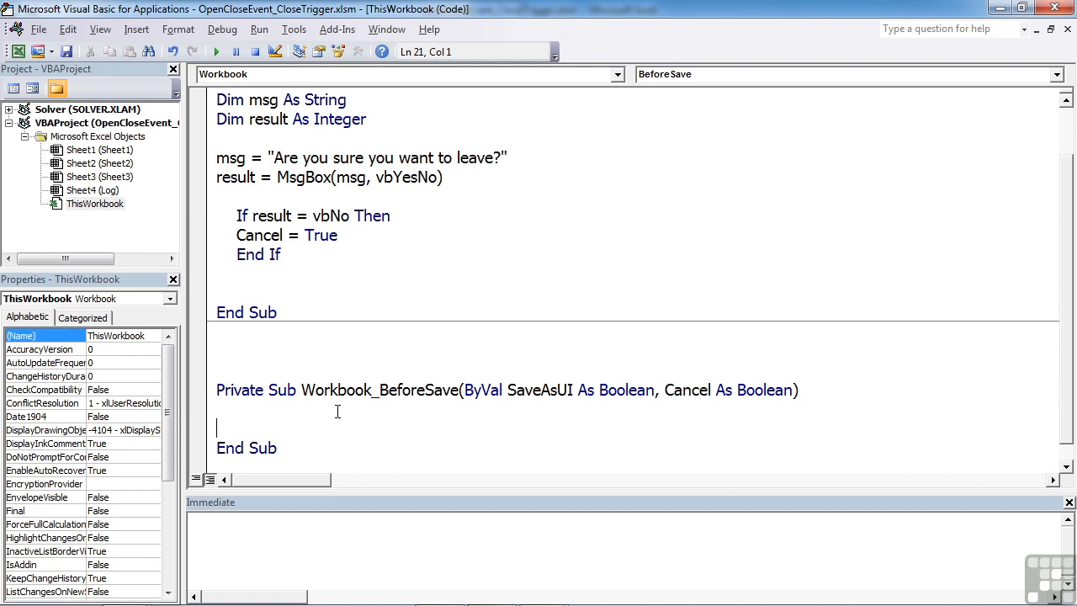
- Enter Sheets("log").Range("b2").Value = Now in Workbook_BeforeSave
text(Sheets("log").Range("b2").Value = Now)
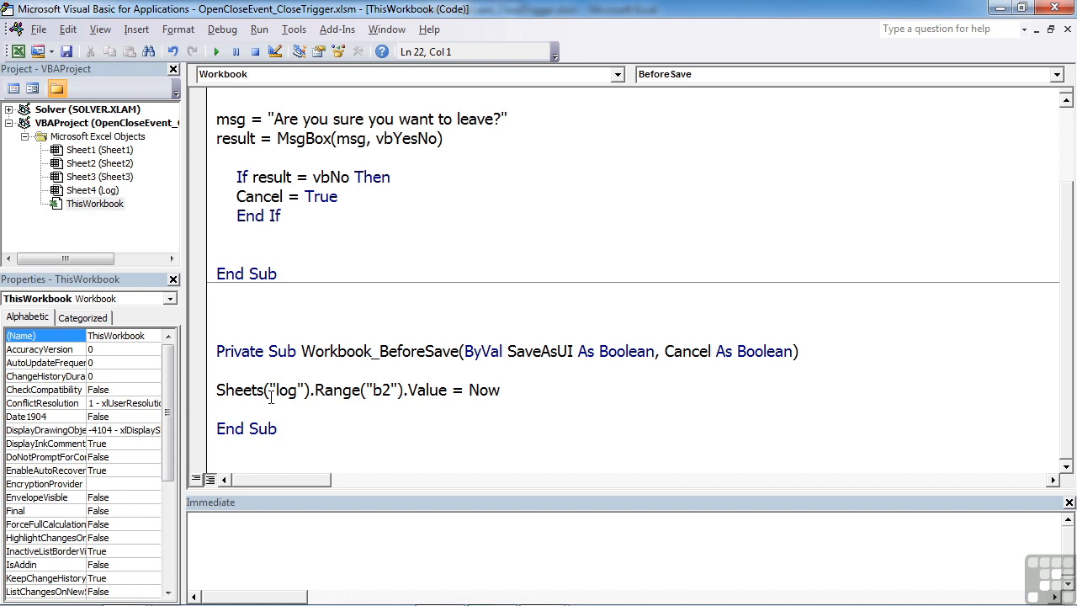